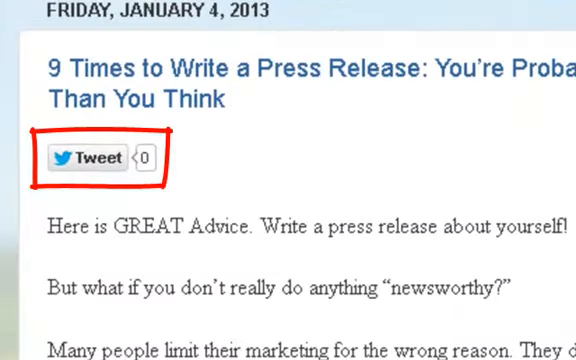
{"action": "mouse_move", "coordinate": [186, 156]}
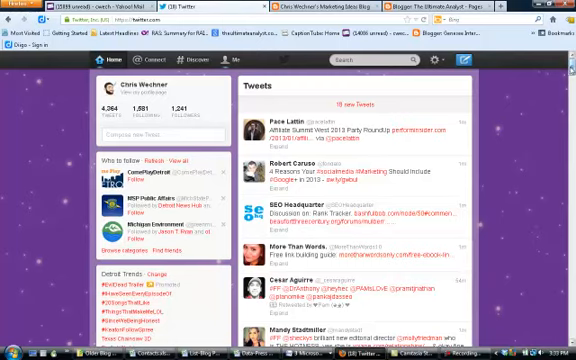
- Scroll Twitter's home page down past trending topics to the footer links
{"action": "scroll", "scroll_direction": "down", "scroll_amount": 3}
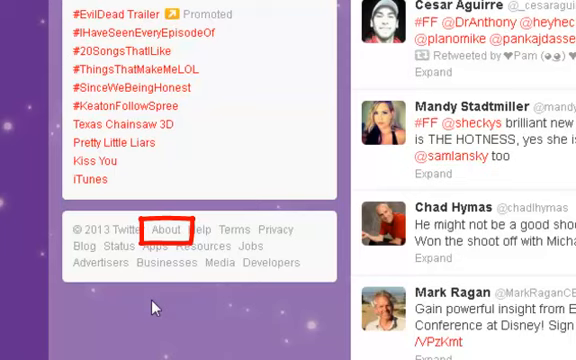
{"action": "mouse_move", "coordinate": [262, 229]}
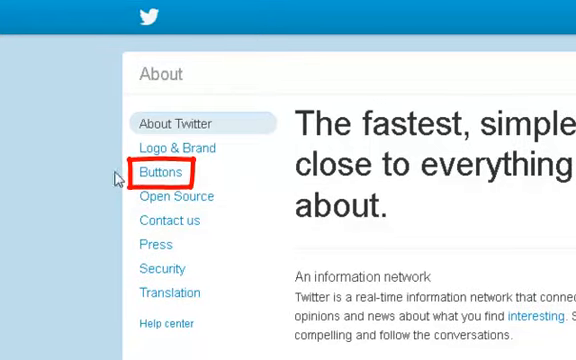
{"action": "mouse_move", "coordinate": [145, 174]}
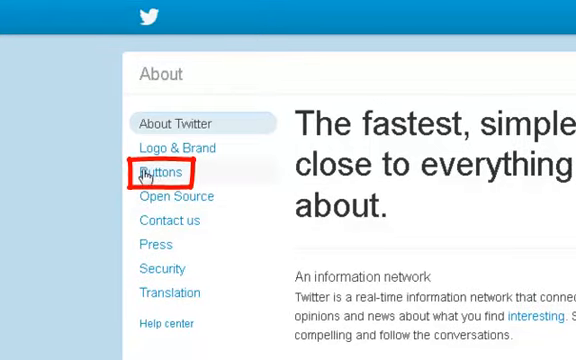
- Choose Buttons in the About sidebar to reach the website share-button resources
{"action": "left_click", "coordinate": [158, 173]}
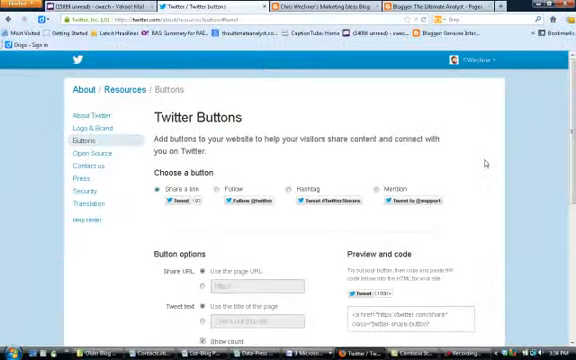
- Build a large share-a-link Tweet button with count and custom talk-announcement text, then copy its code
{"action": "scroll", "scroll_direction": "down", "scroll_amount": 3}
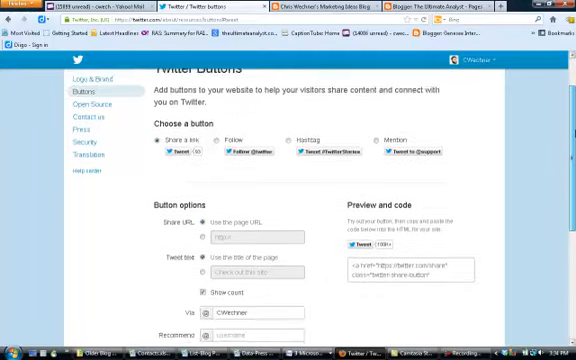
{"action": "scroll", "scroll_direction": "down", "scroll_amount": 3}
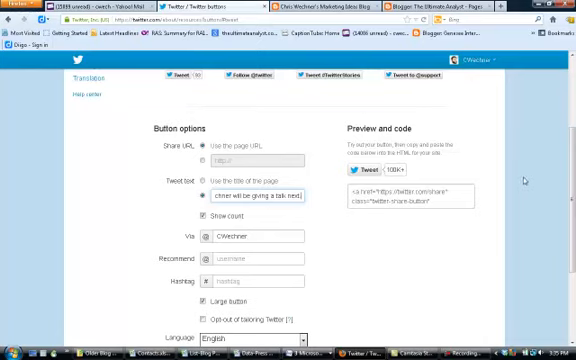
{"action": "scroll", "scroll_direction": "down", "scroll_amount": 3}
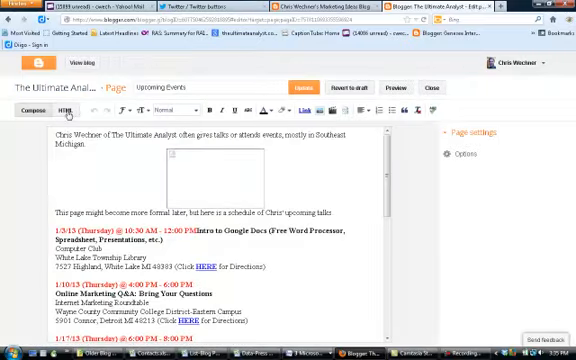
- Paste the Tweet button code at the top and bottom of the page's HTML, then update
{"action": "left_click", "coordinate": [73, 110]}
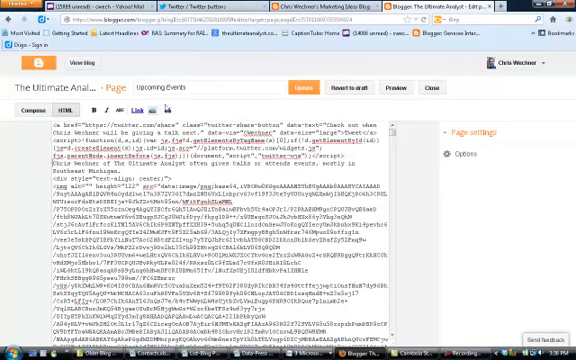
{"action": "scroll", "scroll_direction": "down", "scroll_amount": 3}
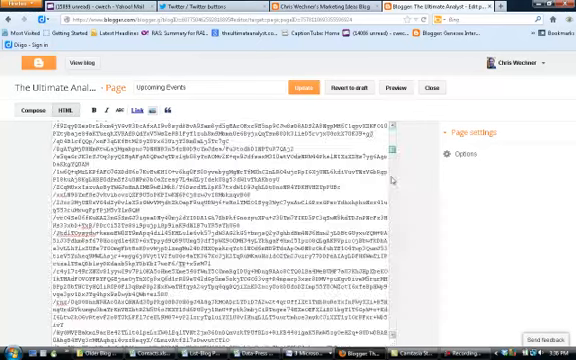
{"action": "scroll", "scroll_direction": "down", "scroll_amount": 3}
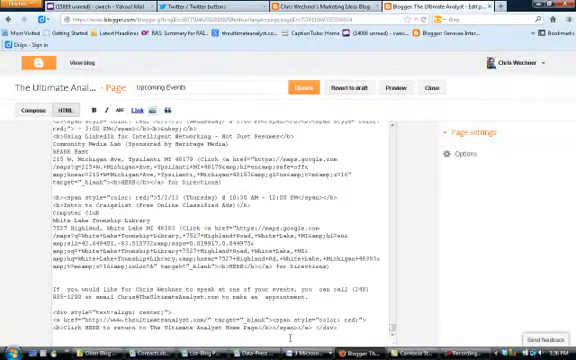
{"action": "scroll", "scroll_direction": "down", "scroll_amount": 3}
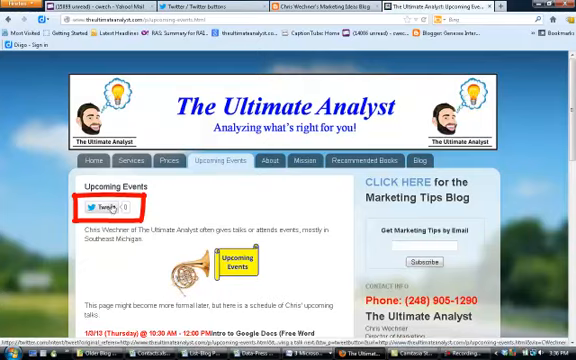
- Scroll the live Upcoming Events page to confirm the second Tweet button below the events
{"action": "scroll", "scroll_direction": "down", "scroll_amount": 3}
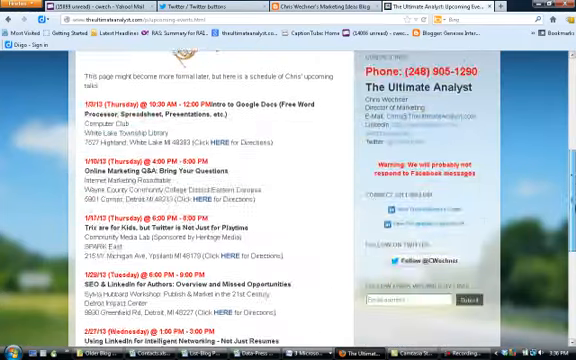
{"action": "scroll", "scroll_direction": "down", "scroll_amount": 3}
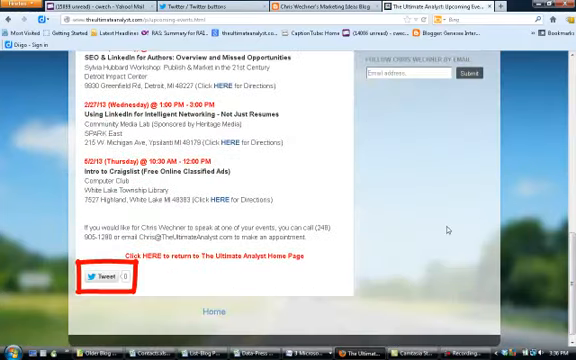